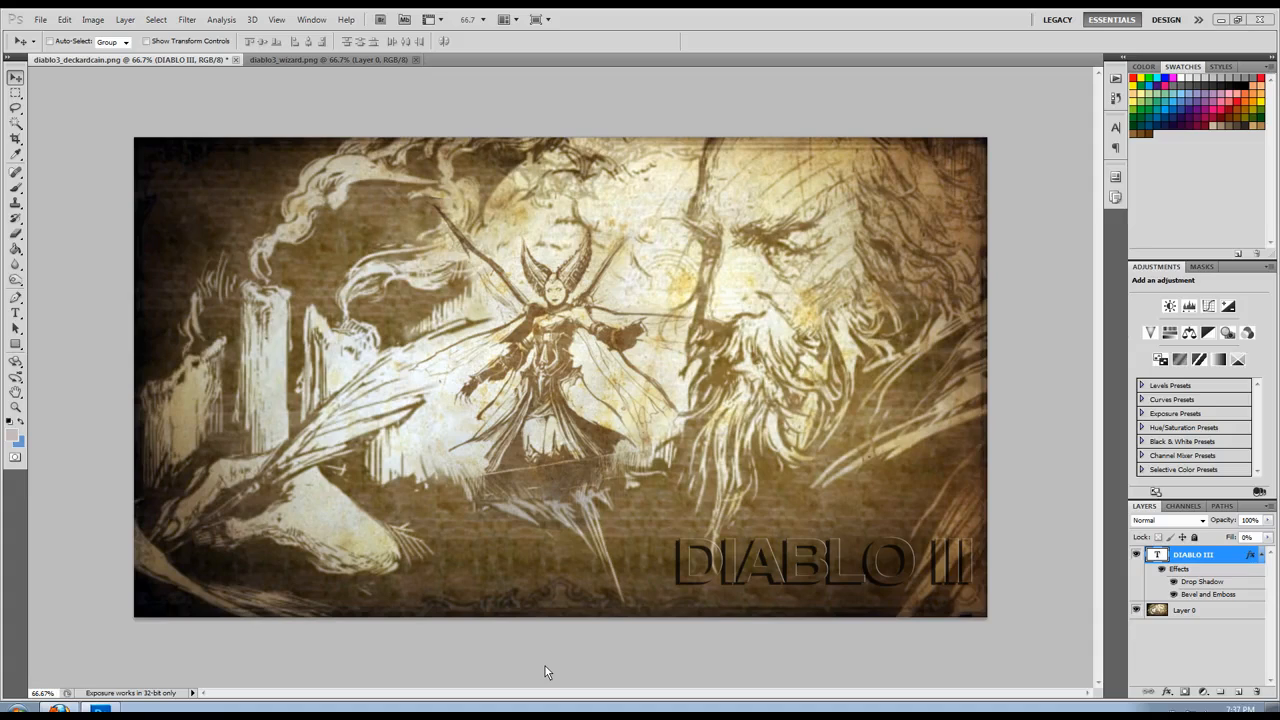
{"action": "mouse_move", "coordinate": [702, 555]}
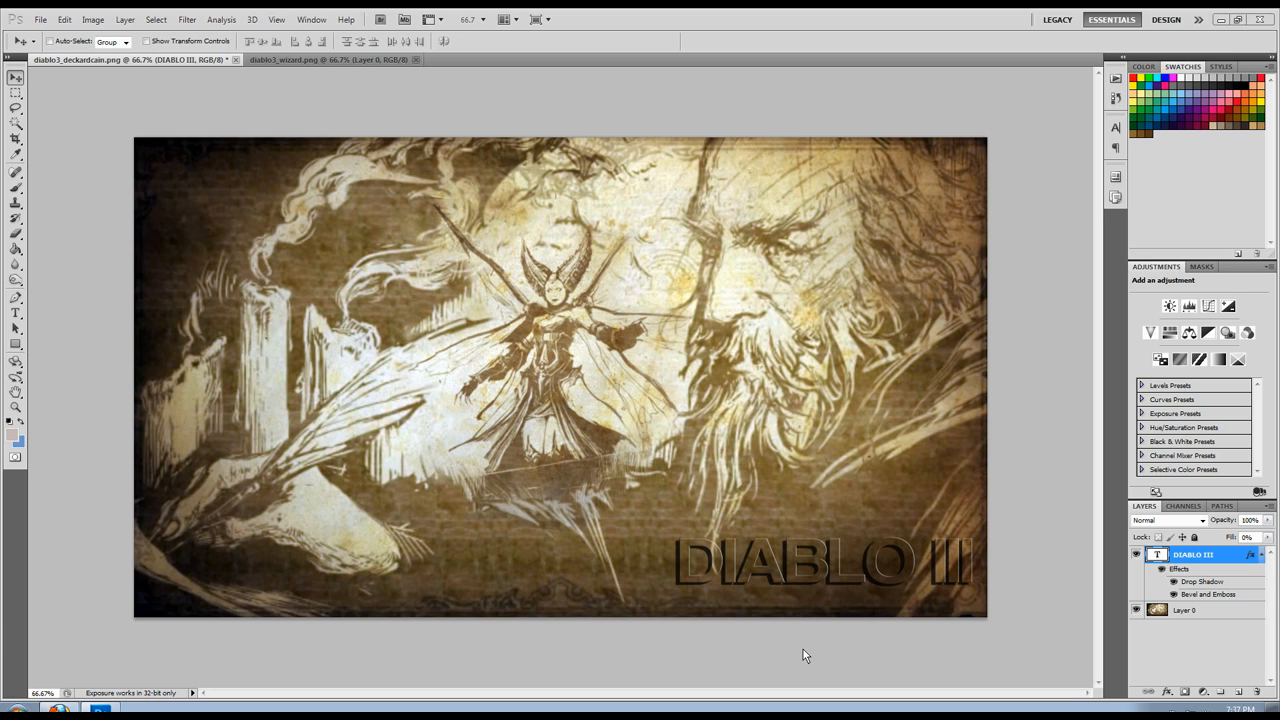
{"action": "mouse_move", "coordinate": [800, 654]}
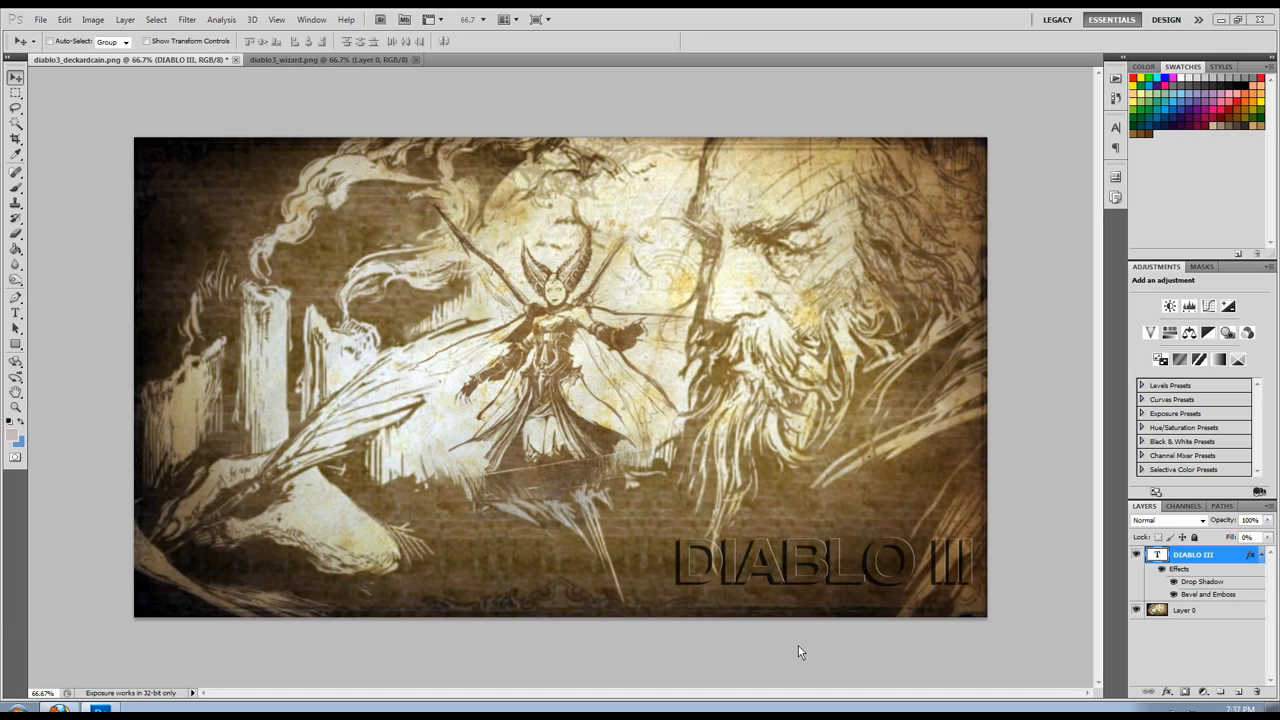
{"action": "mouse_move", "coordinate": [745, 654]}
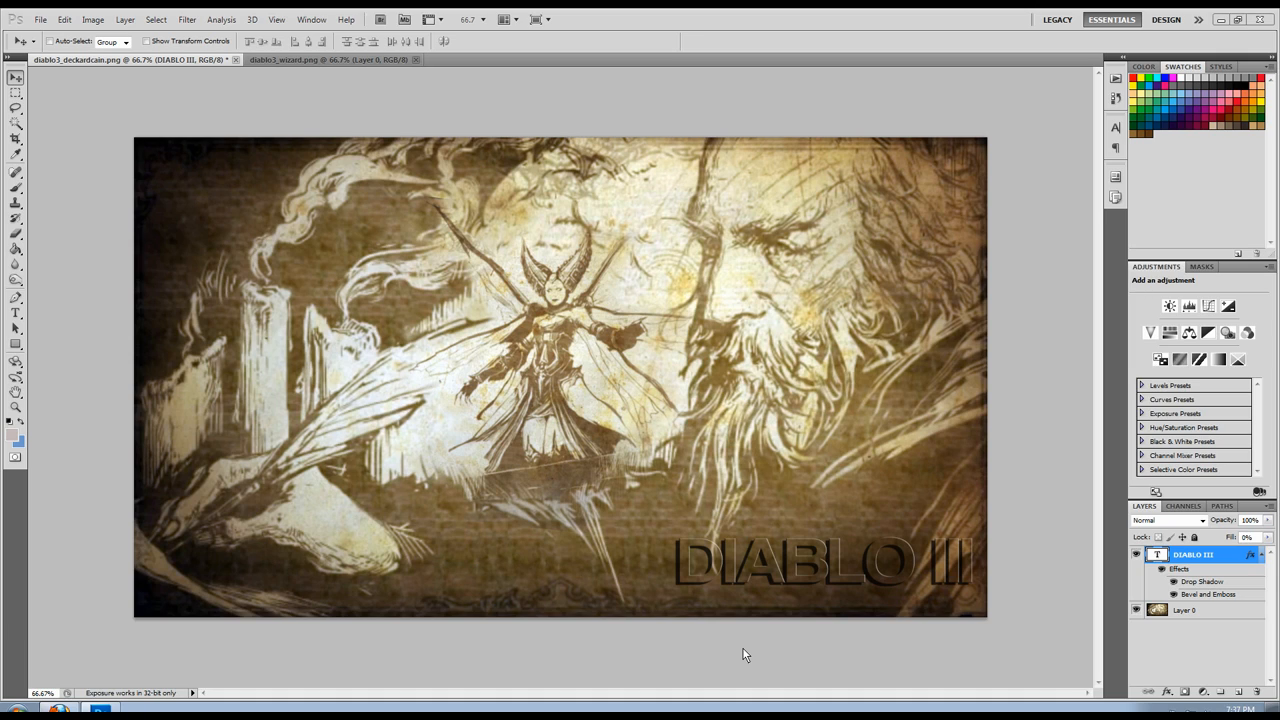
{"action": "mouse_move", "coordinate": [463, 685]}
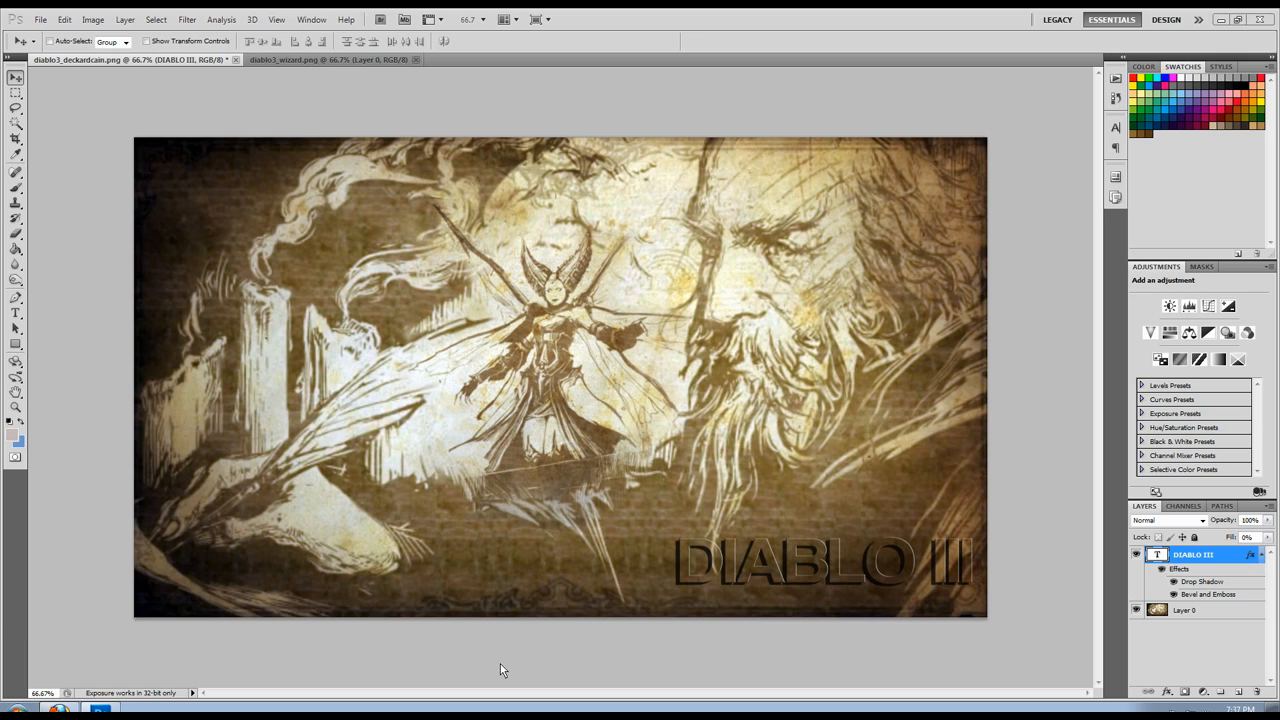
{"action": "mouse_move", "coordinate": [782, 670]}
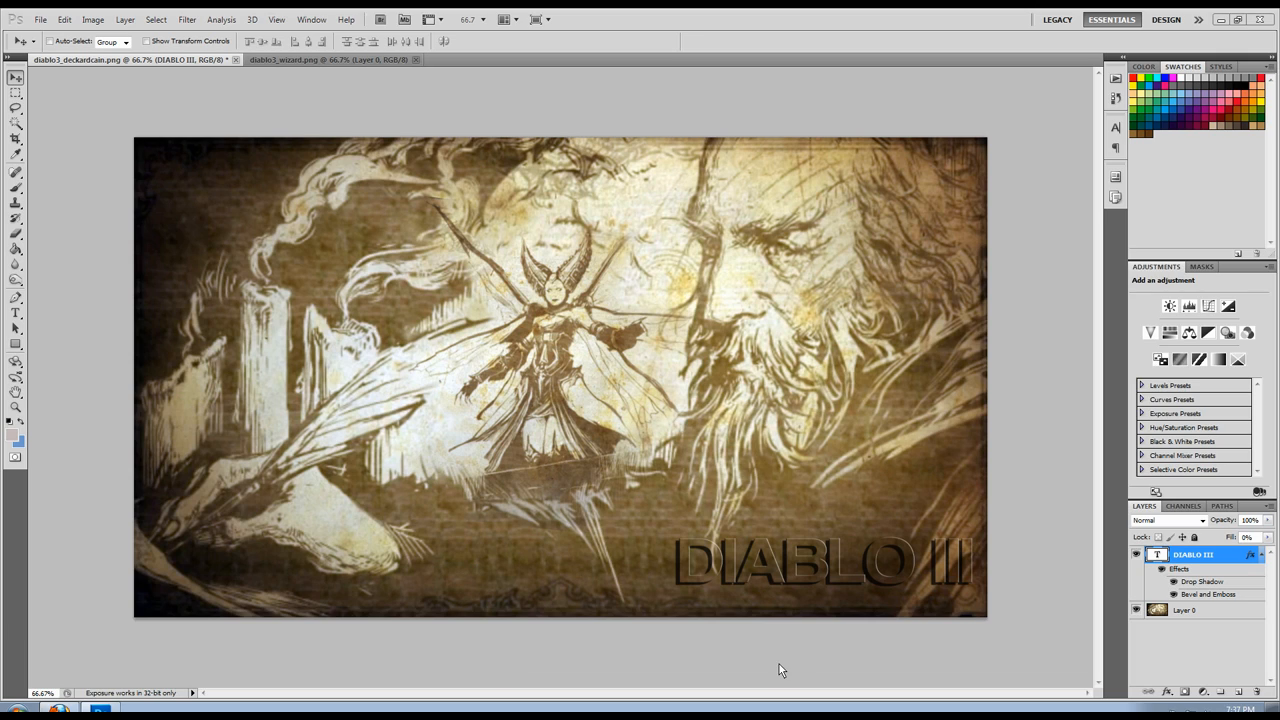
{"action": "mouse_move", "coordinate": [785, 680]}
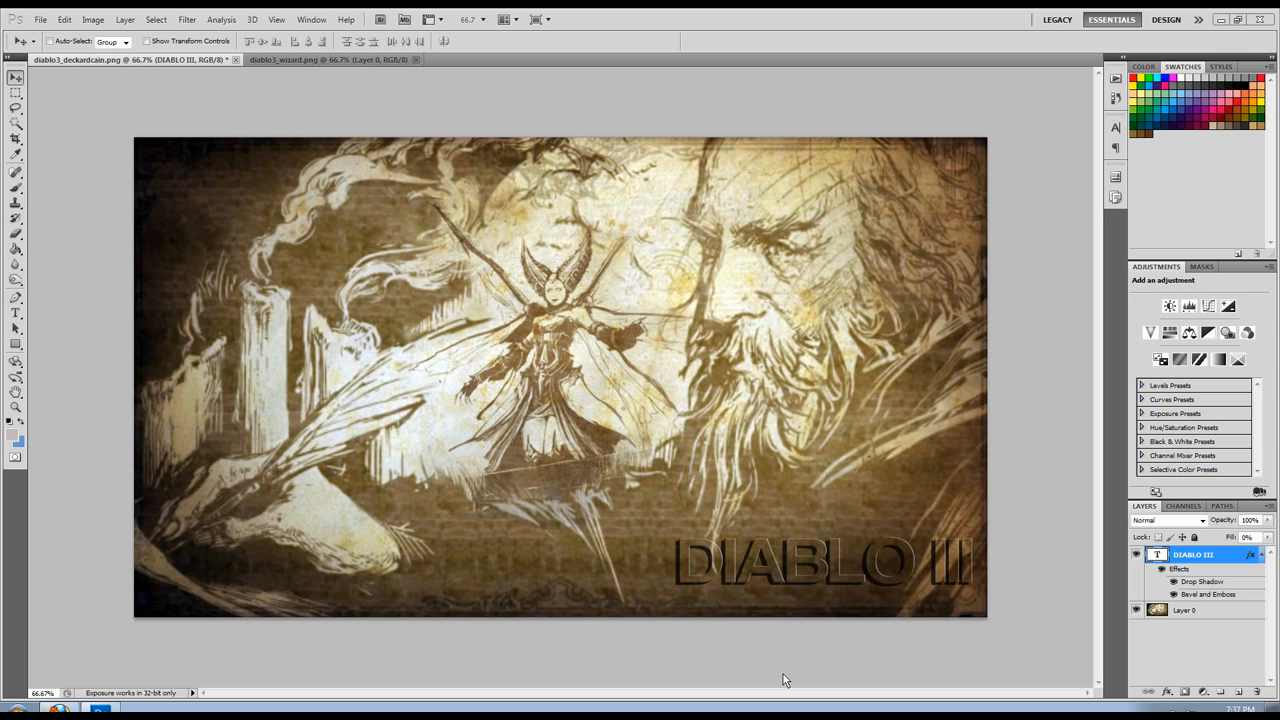
{"action": "mouse_move", "coordinate": [780, 674]}
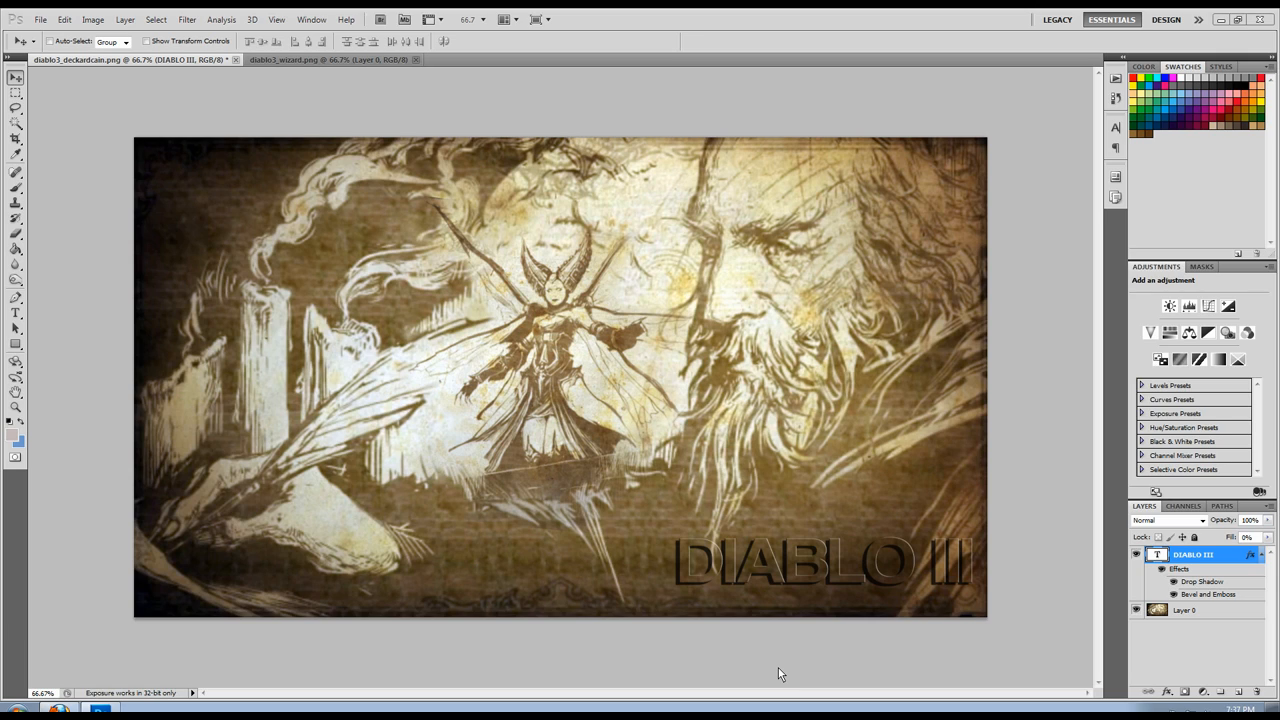
{"action": "mouse_move", "coordinate": [789, 590]}
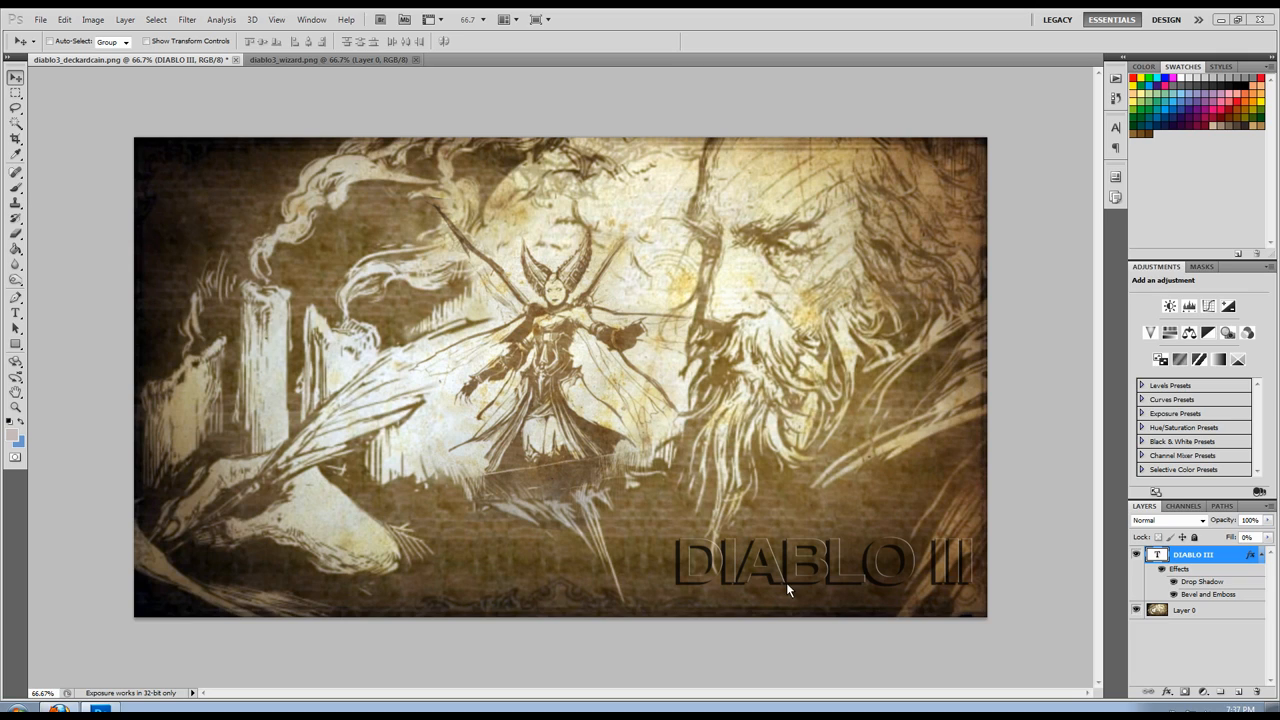
{"action": "mouse_move", "coordinate": [767, 566]}
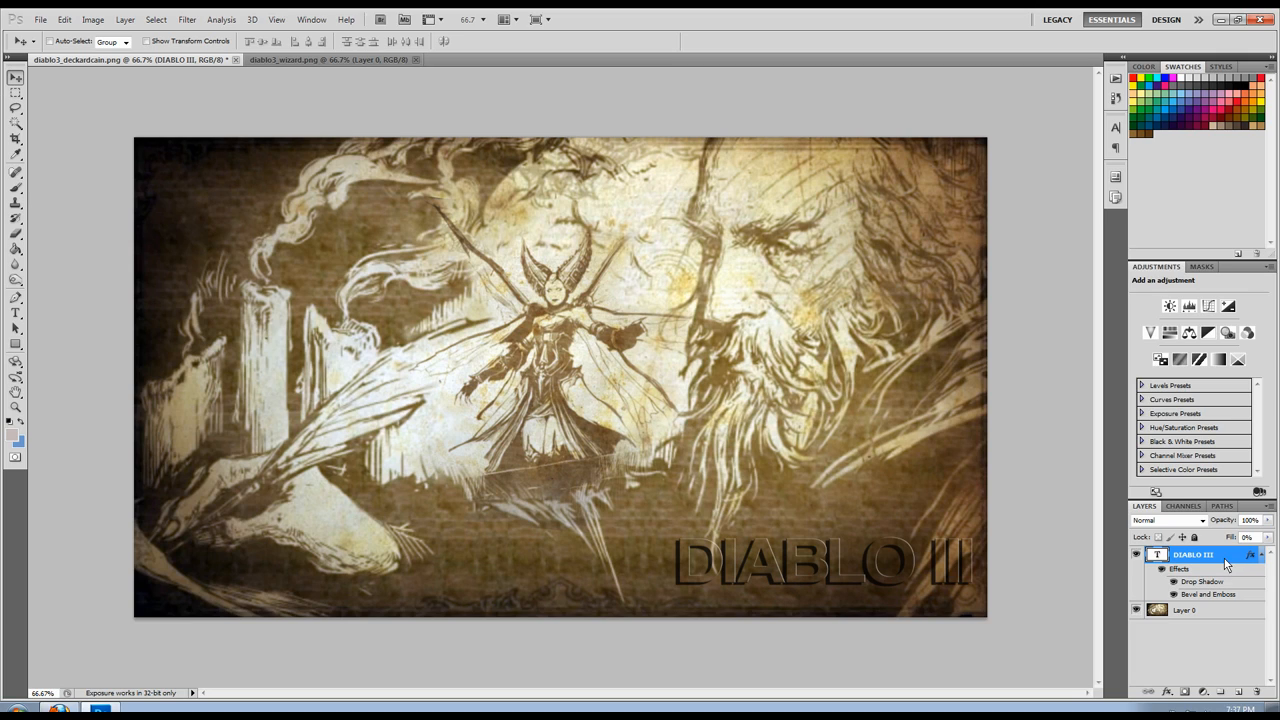
Step: Drag the DIABLO III title up, down, and back to the bottom right
{"action": "left_click_drag", "start_coordinate": [820, 560], "coordinate": [720, 320]}
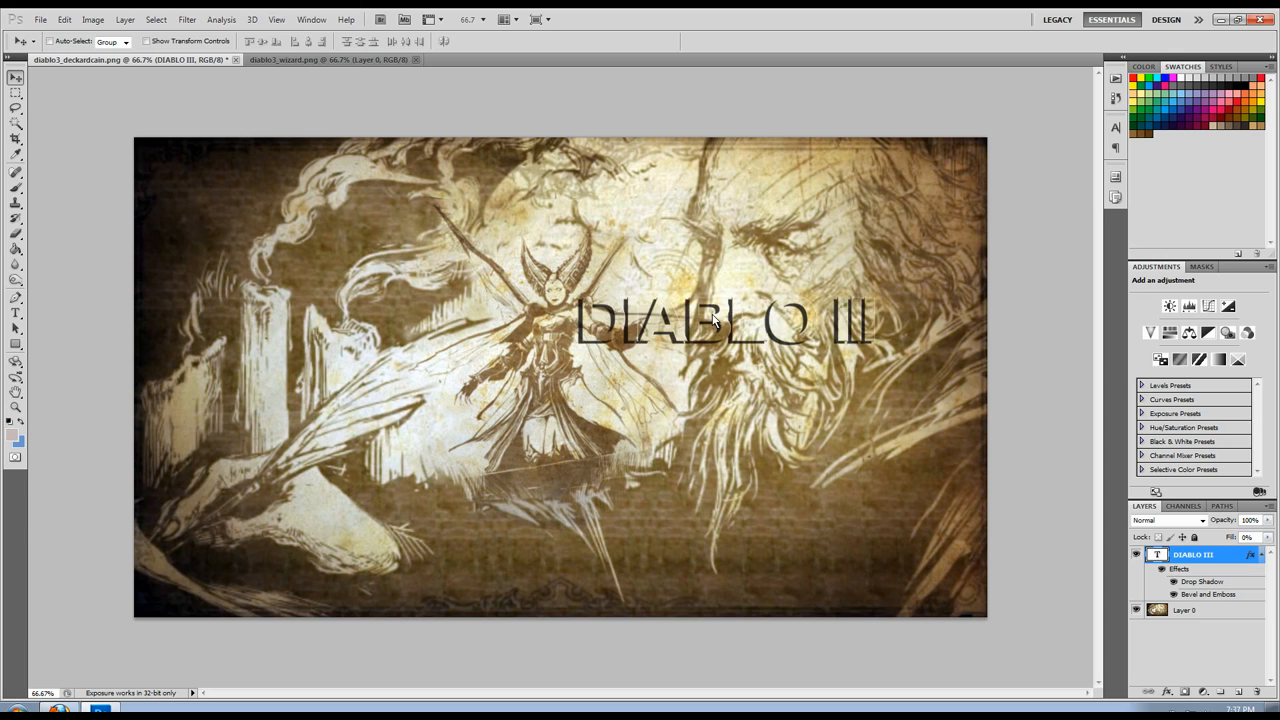
{"action": "left_click_drag", "start_coordinate": [720, 320], "coordinate": [720, 190]}
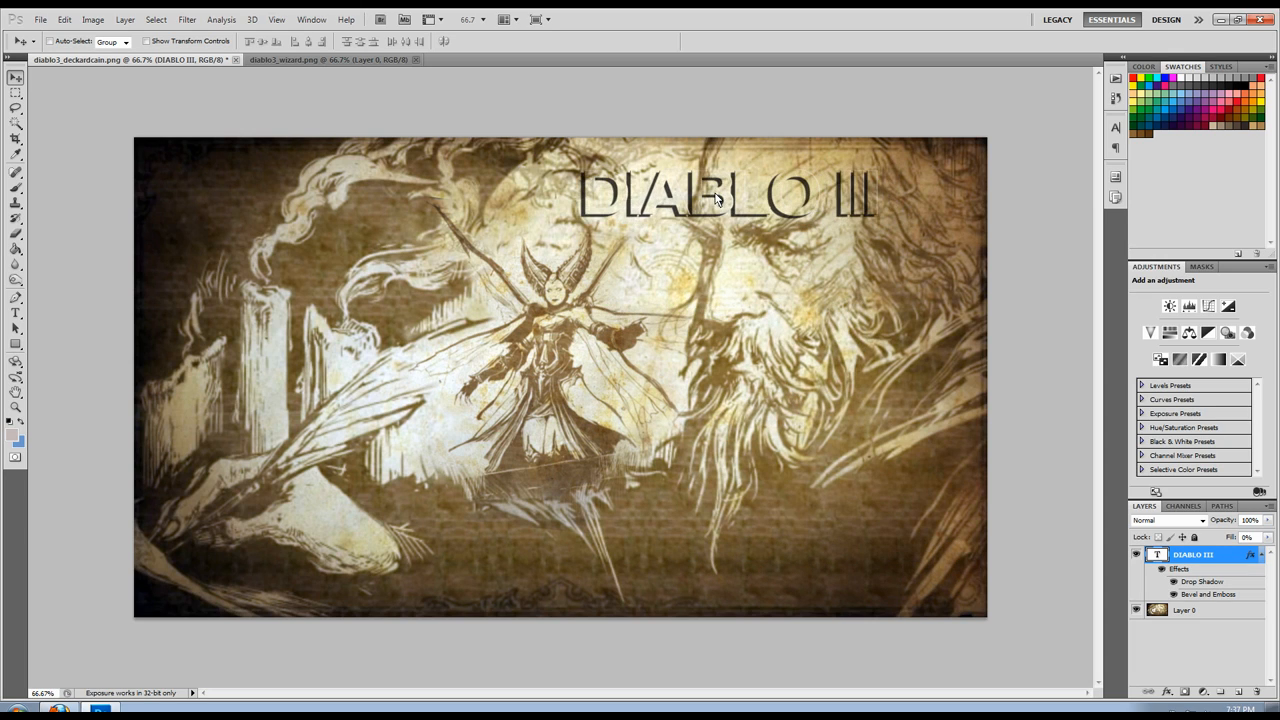
{"action": "left_click_drag", "start_coordinate": [715, 195], "coordinate": [700, 350]}
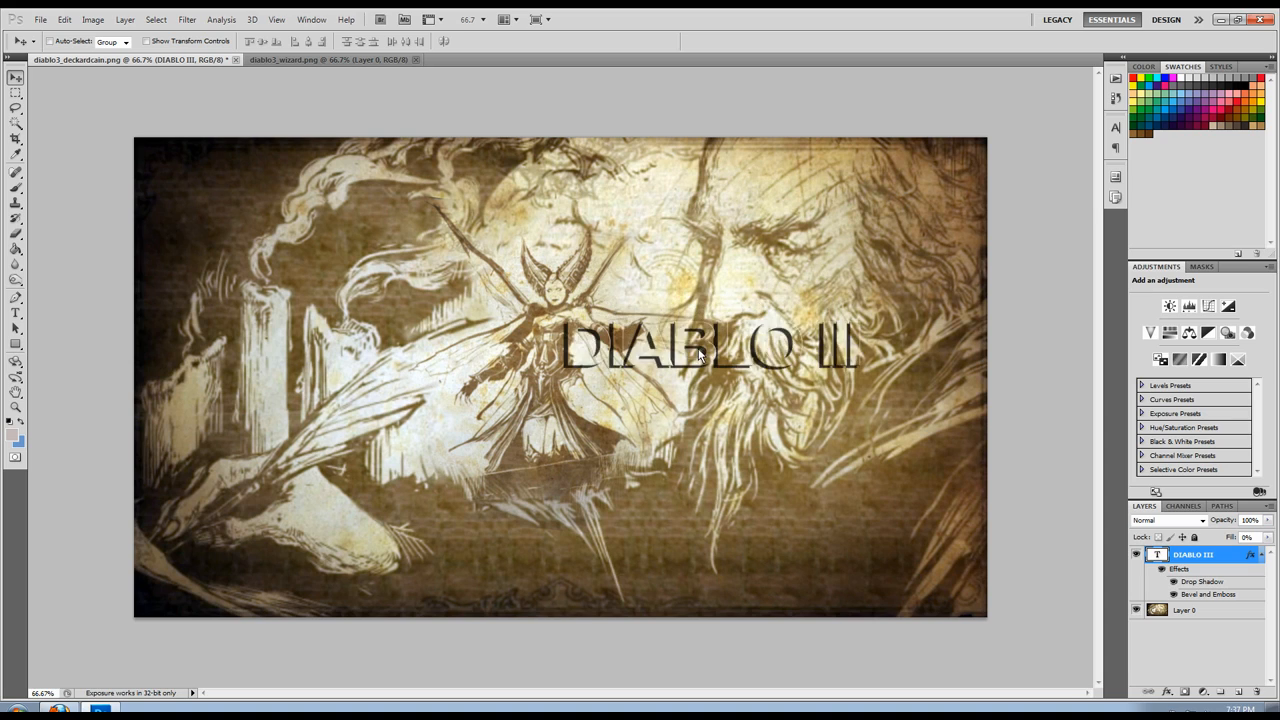
{"action": "left_click_drag", "start_coordinate": [705, 345], "coordinate": [810, 560]}
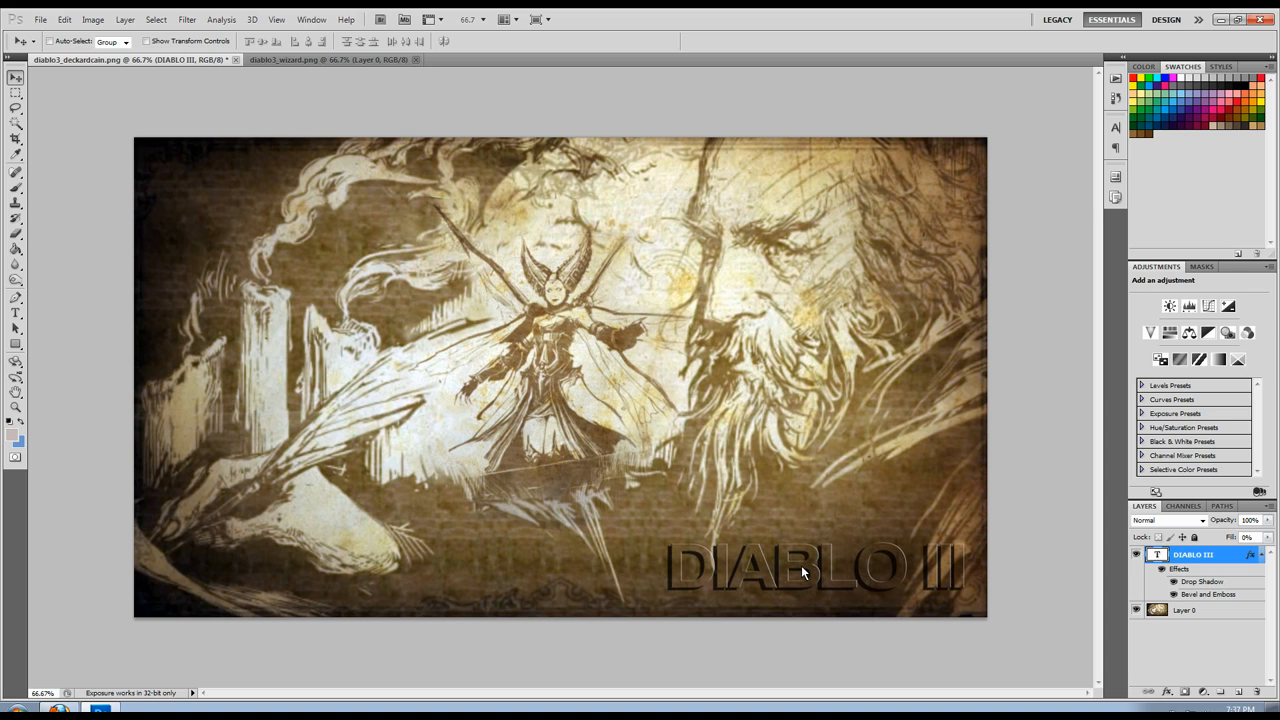
{"action": "mouse_move", "coordinate": [829, 574]}
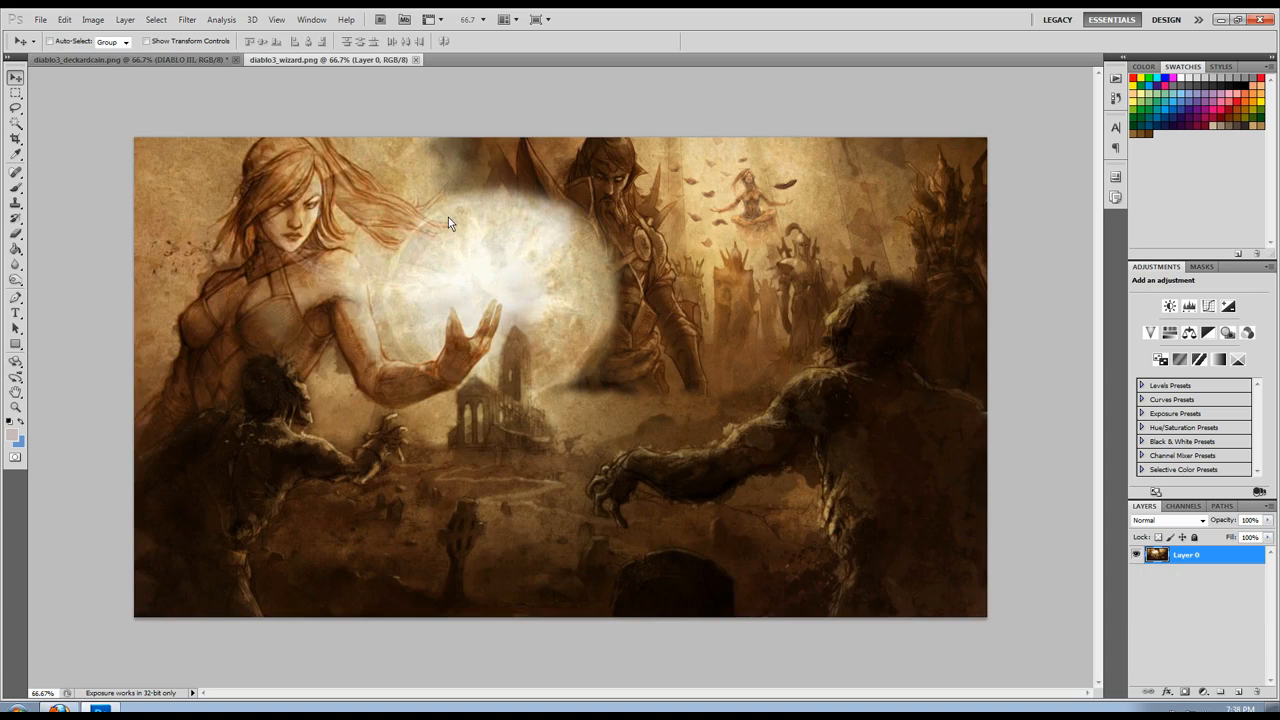
Step: Add a 'DIABLO III' text layer on the wizard wallpaper
{"action": "left_click", "coordinate": [15, 318]}
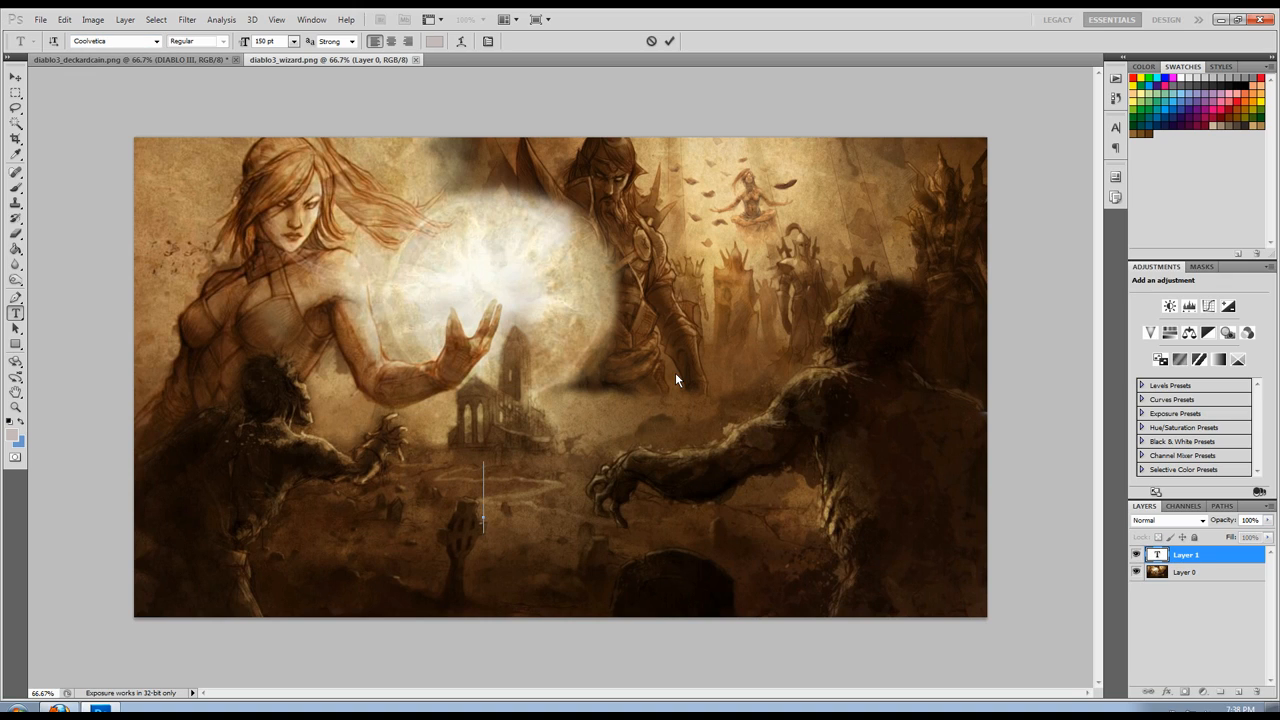
{"action": "type", "text": "DIABLO"}
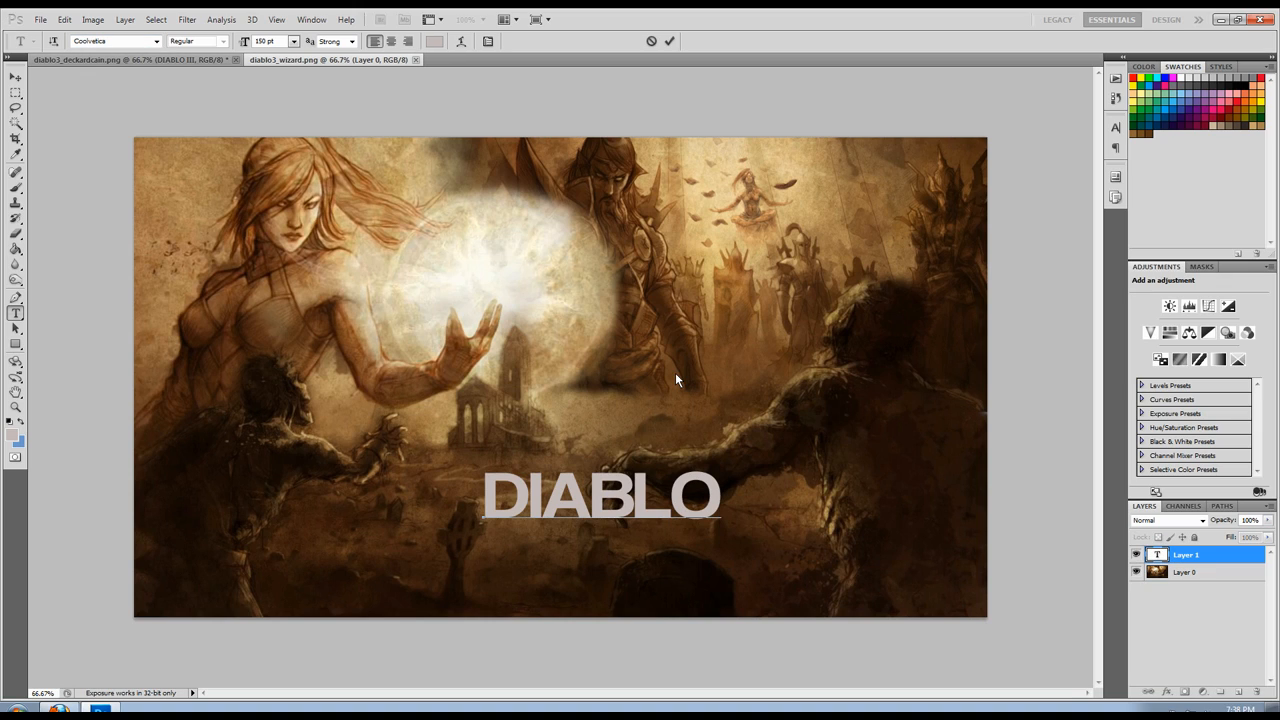
{"action": "type", "text": "III"}
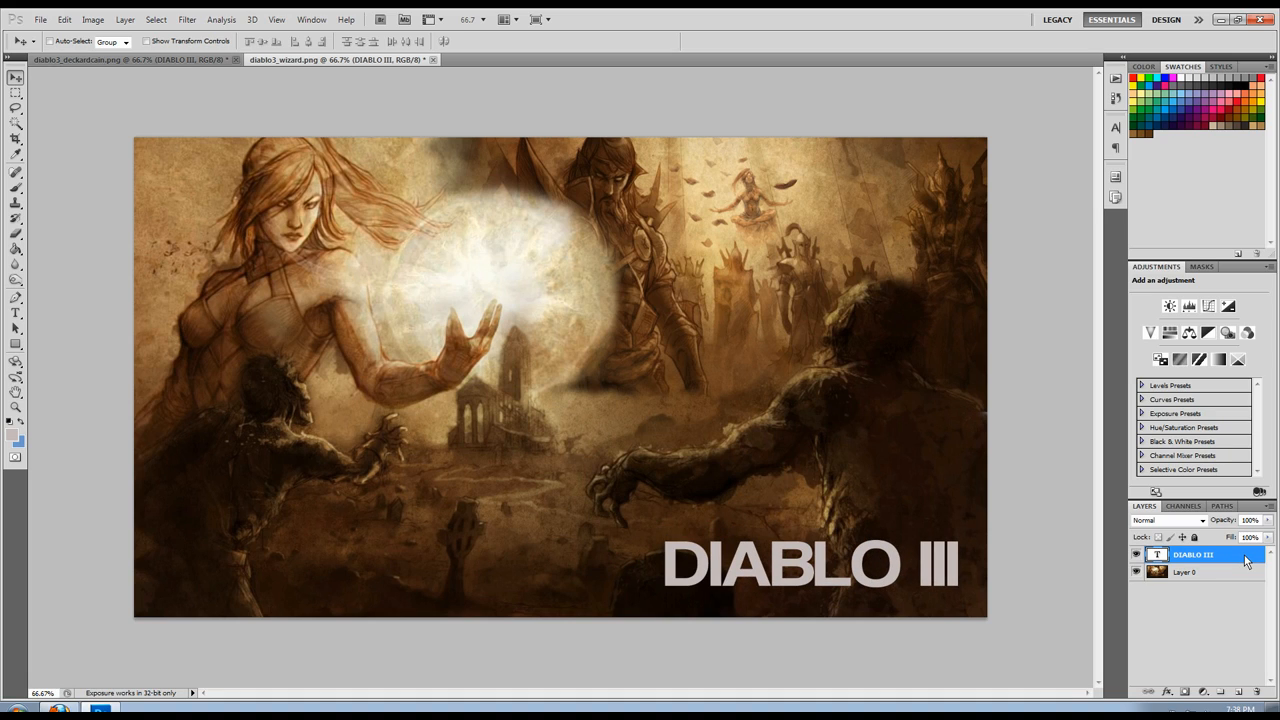
Step: Give the DIABLO III layer 0% fill opacity and a 14 px drop shadow
{"action": "double_click", "coordinate": [1202, 556]}
{"action": "type", "text": "0"}
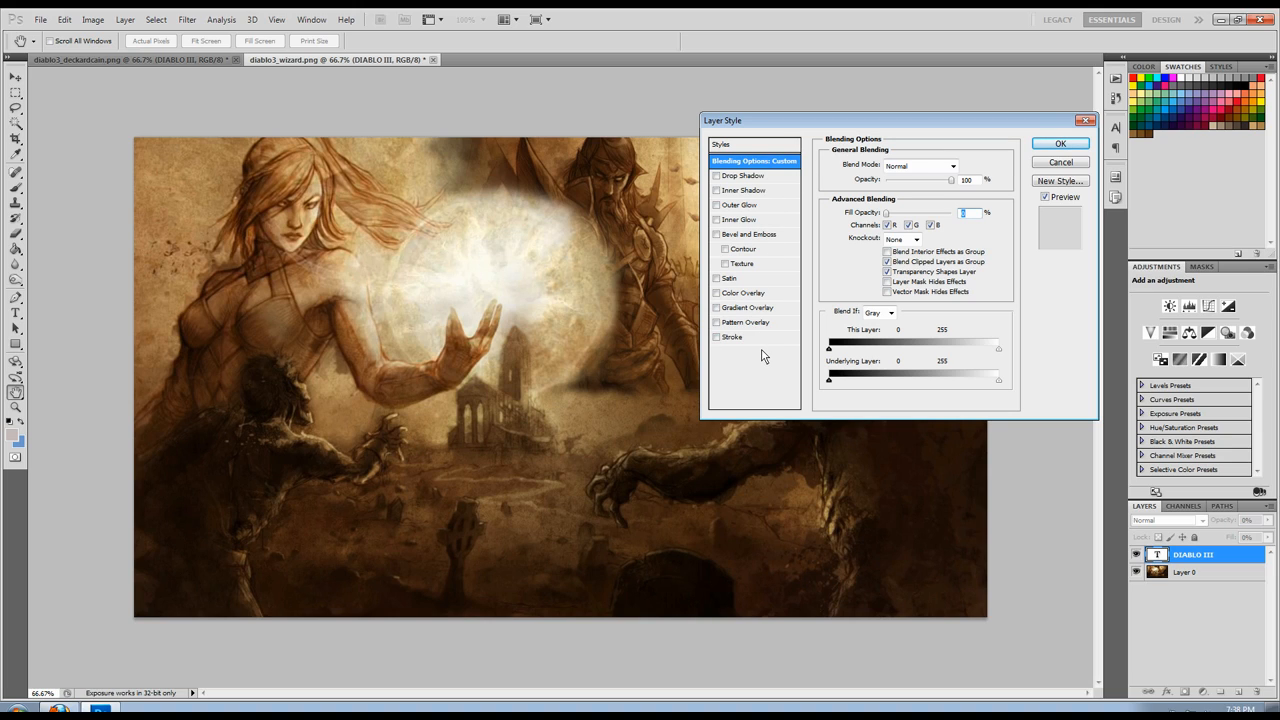
{"action": "left_click", "coordinate": [741, 175]}
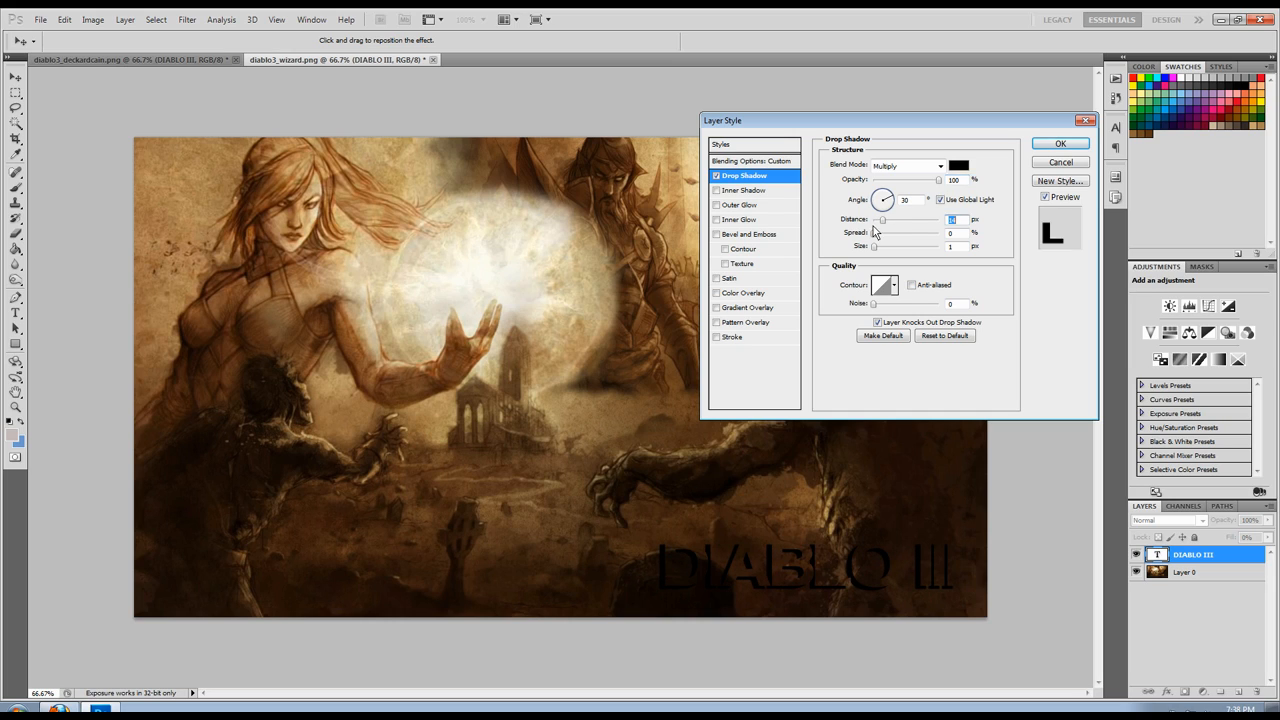
Step: Add Inner Bevel, Smooth bevel and emboss, recheck the drop shadow, and apply
{"action": "left_click", "coordinate": [740, 233]}
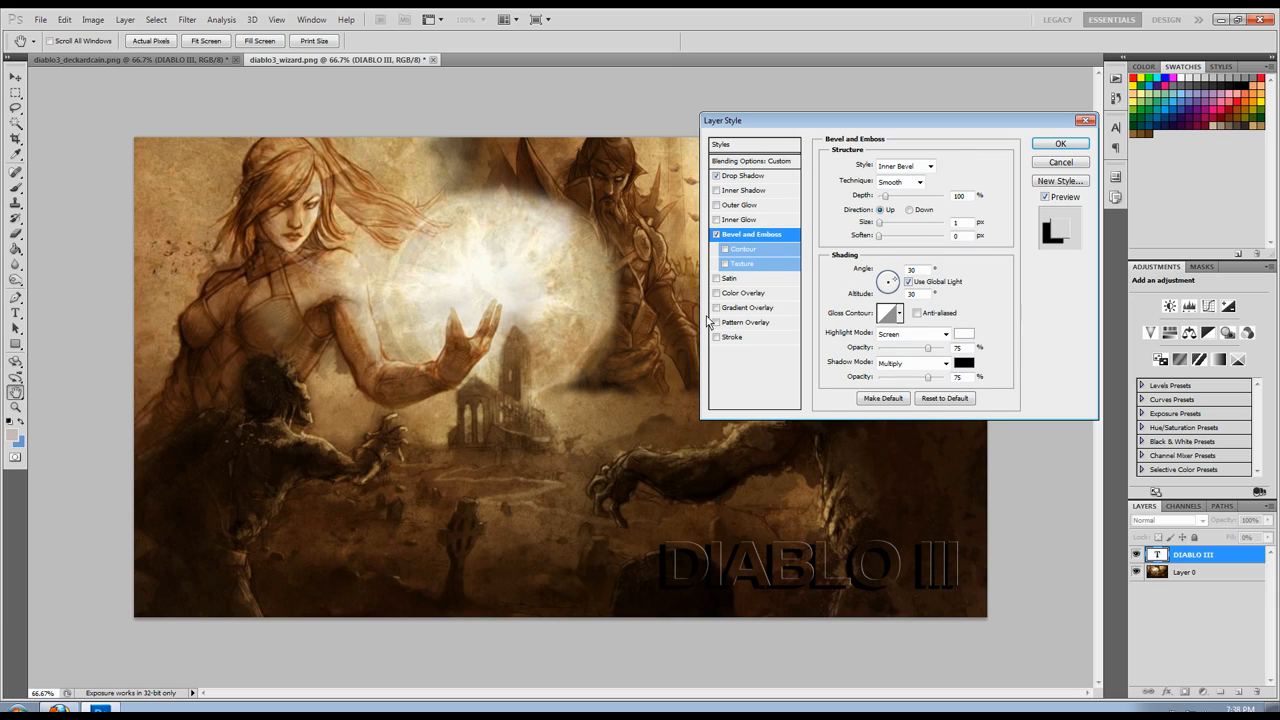
{"action": "left_click", "coordinate": [715, 337]}
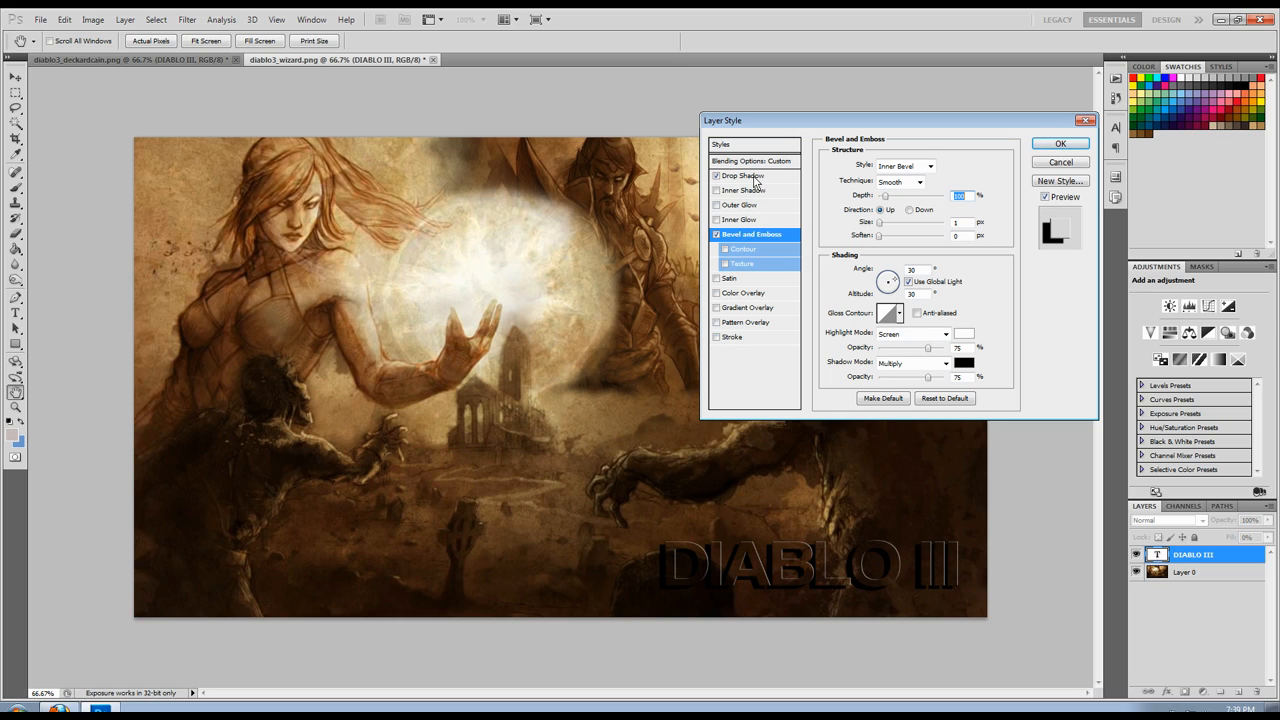
{"action": "left_click", "coordinate": [742, 175]}
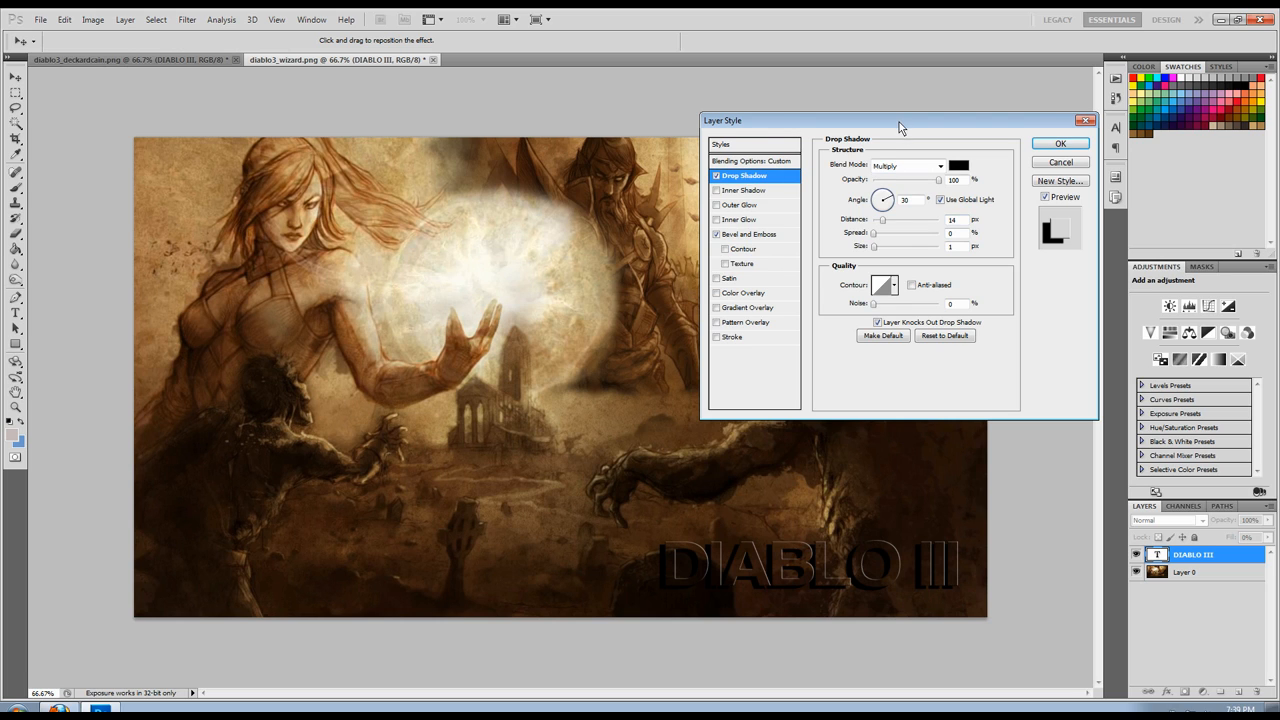
{"action": "left_click_drag", "start_coordinate": [895, 120], "coordinate": [888, 80]}
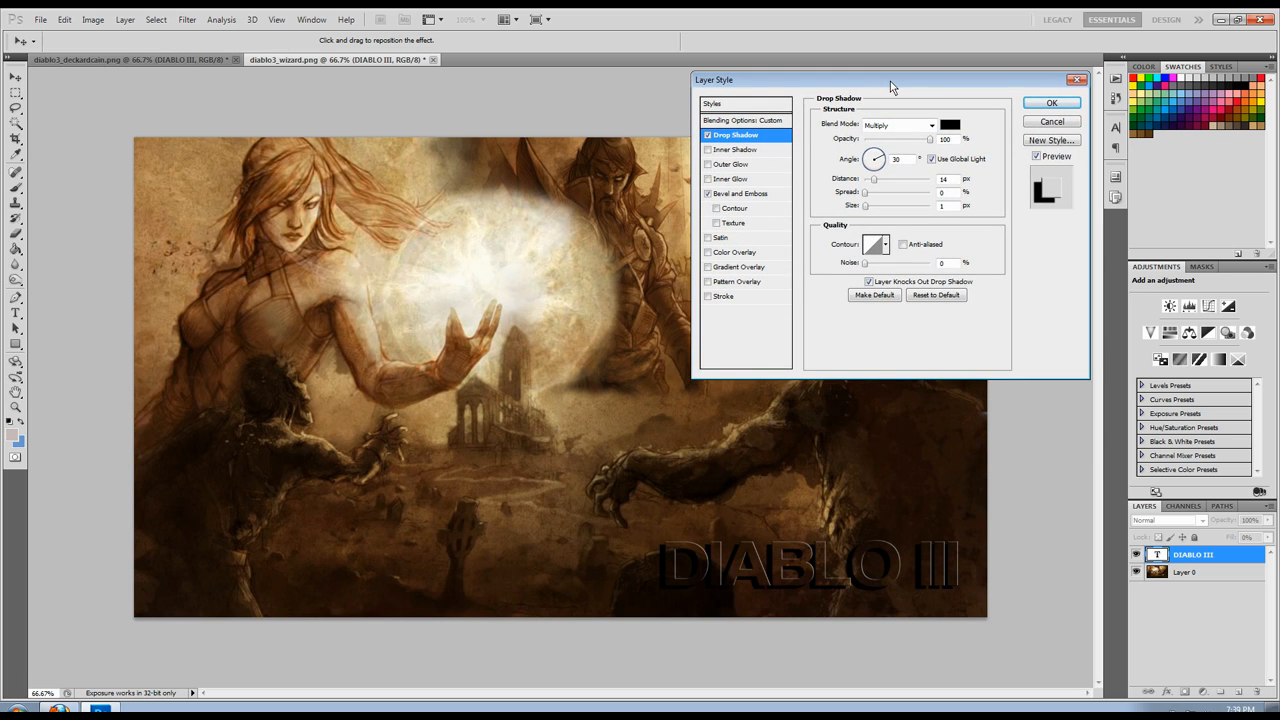
{"action": "left_click_drag", "start_coordinate": [891, 80], "coordinate": [884, 96]}
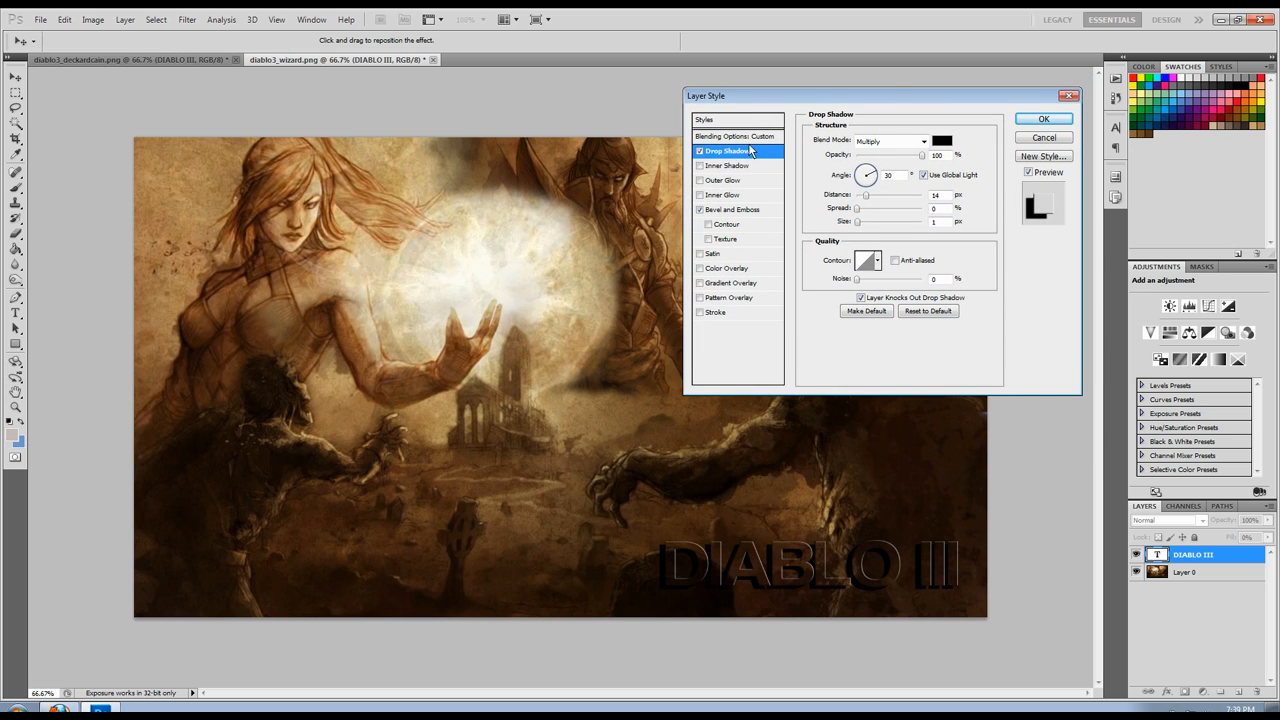
{"action": "mouse_move", "coordinate": [750, 150]}
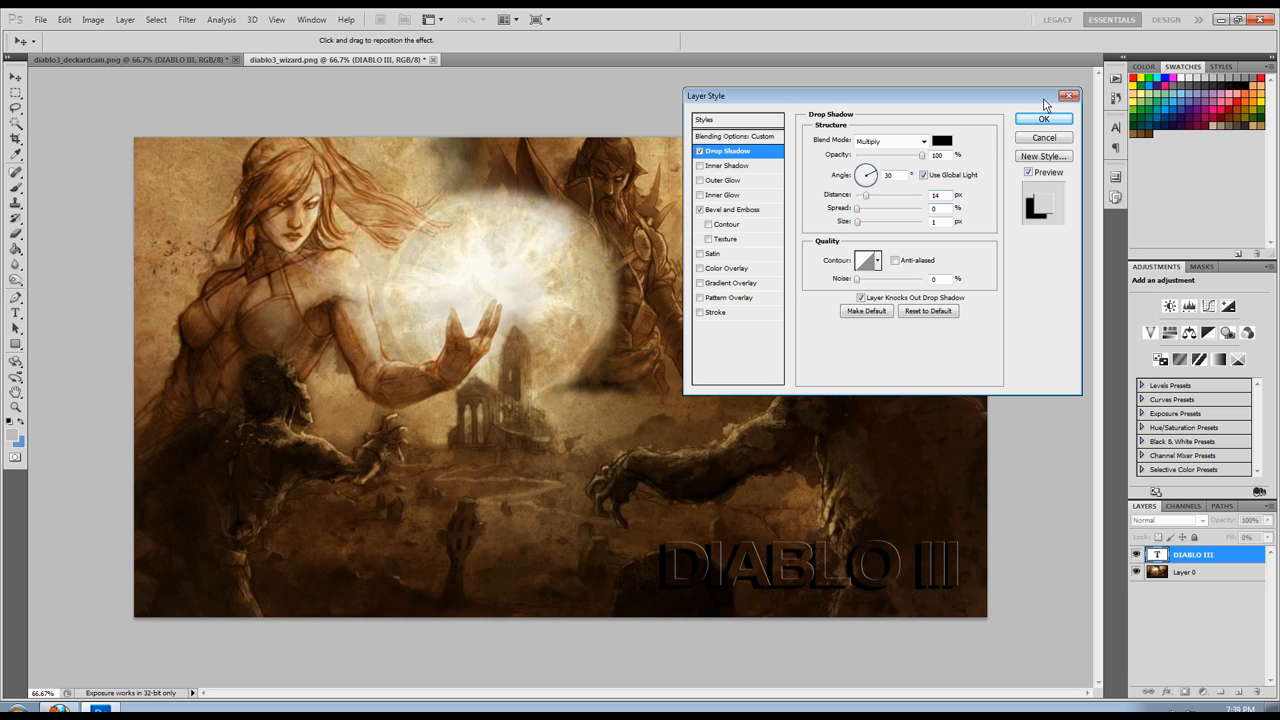
{"action": "left_click", "coordinate": [1053, 118]}
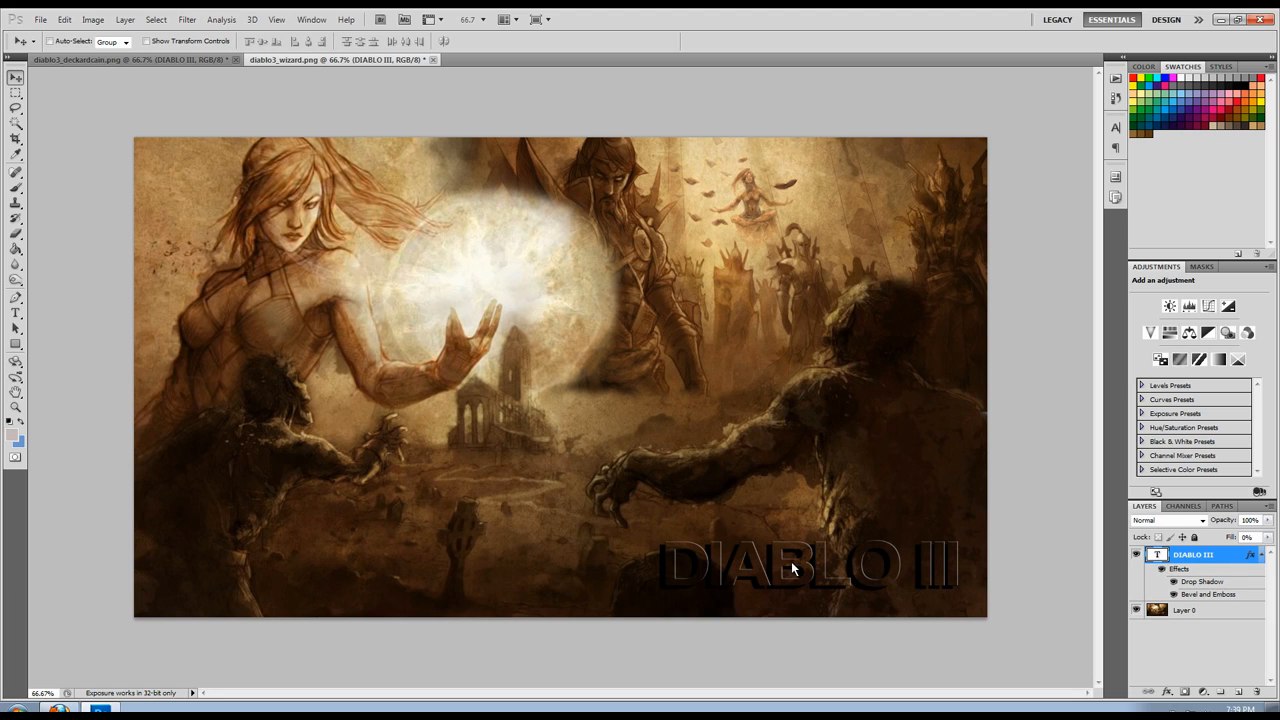
{"action": "left_click_drag", "start_coordinate": [800, 565], "coordinate": [500, 278]}
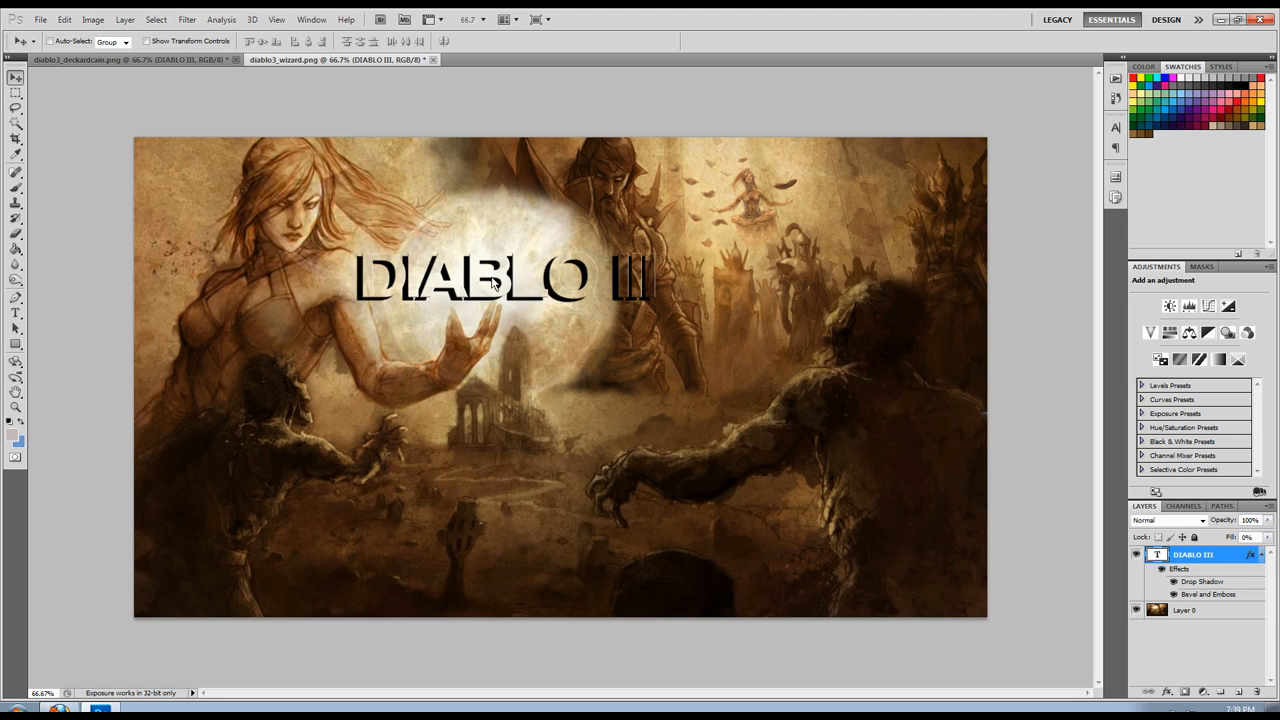
{"action": "left_click_drag", "start_coordinate": [500, 280], "coordinate": [815, 540]}
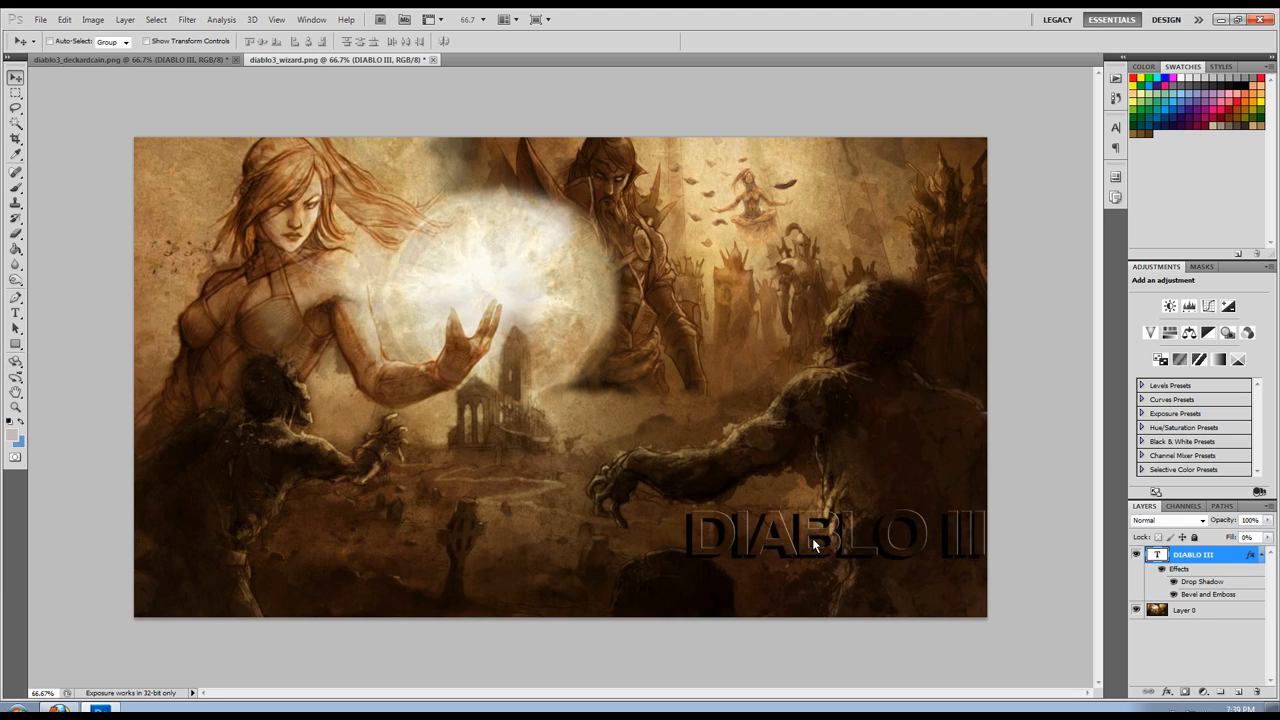
{"action": "left_click_drag", "start_coordinate": [815, 540], "coordinate": [550, 265]}
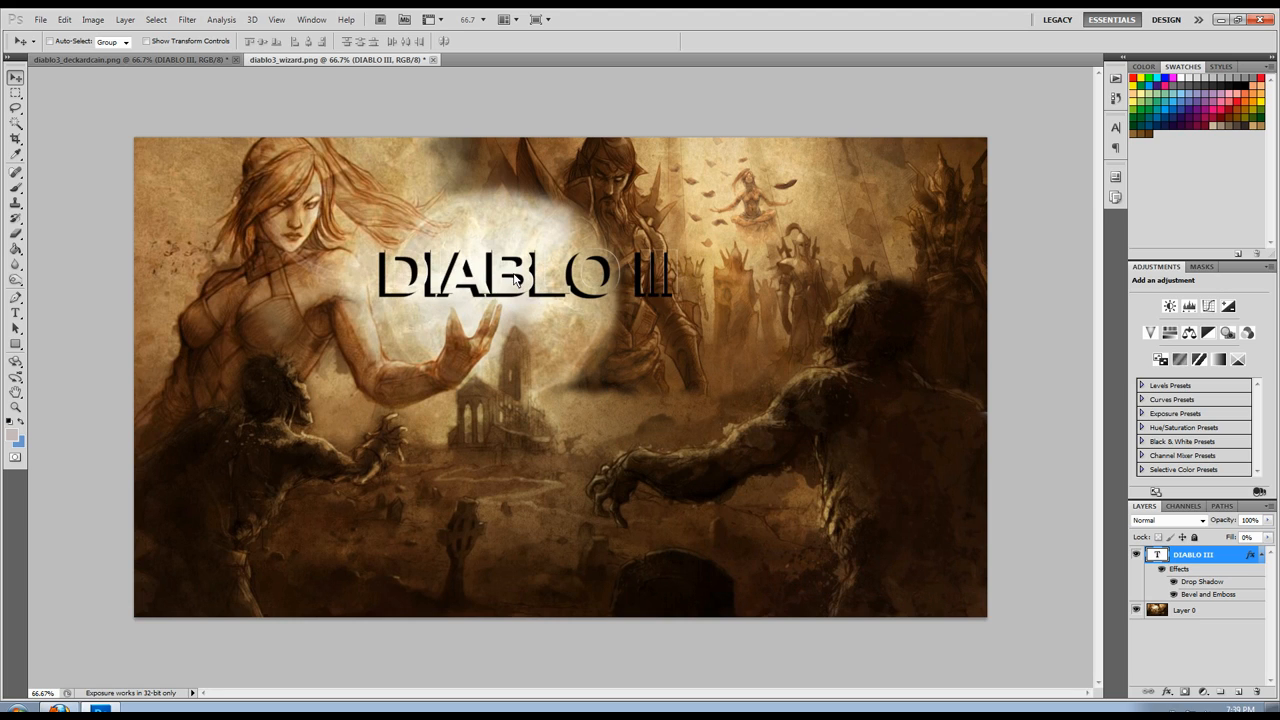
{"action": "left_click_drag", "start_coordinate": [515, 275], "coordinate": [795, 555]}
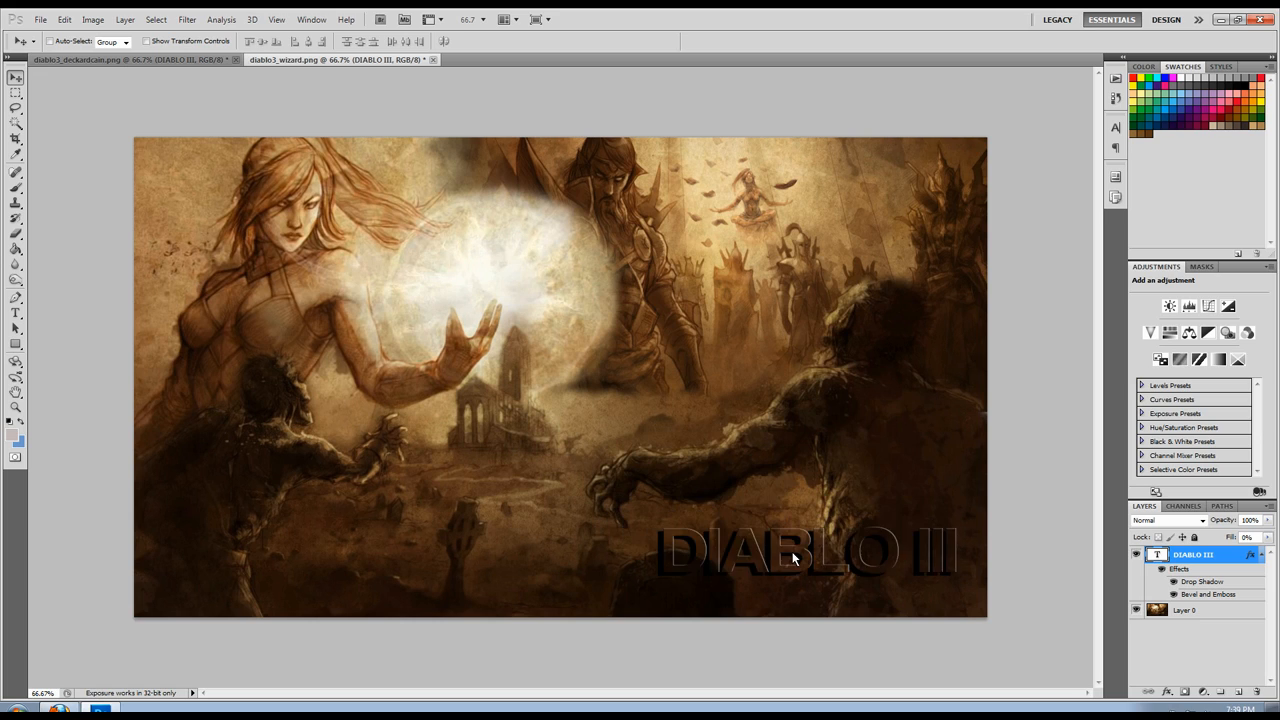
{"action": "left_click_drag", "start_coordinate": [800, 555], "coordinate": [515, 260]}
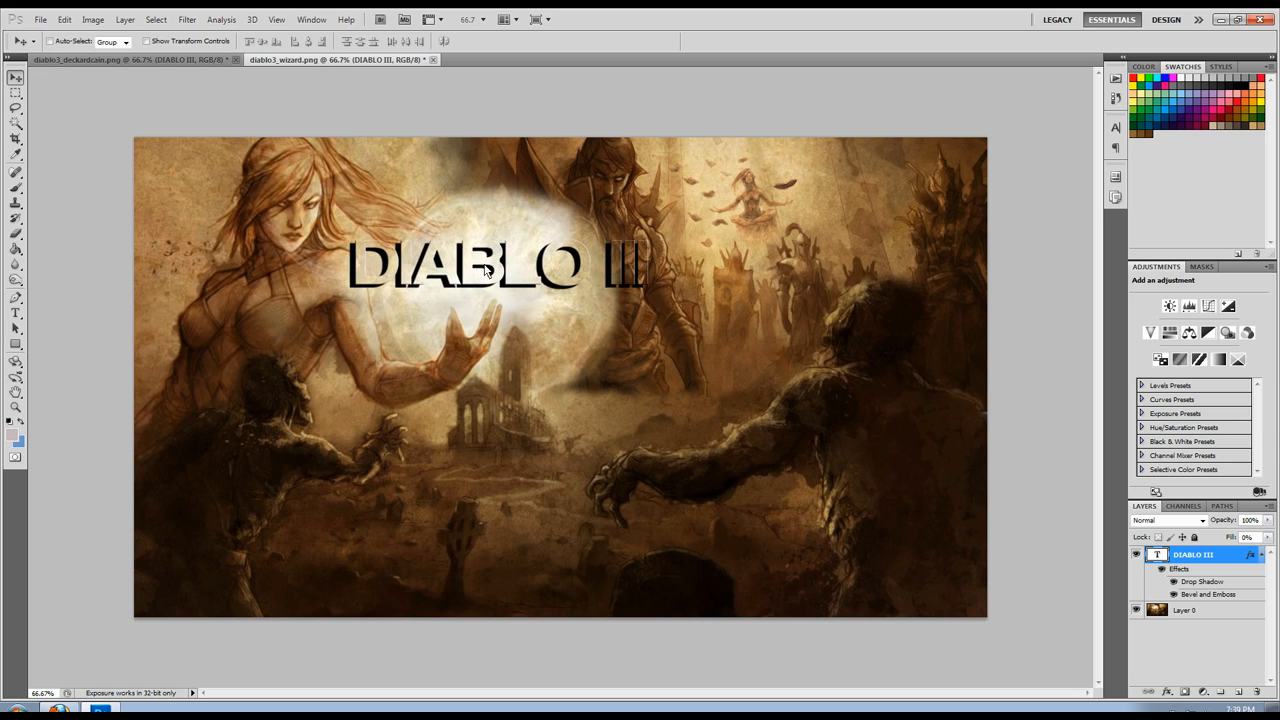
{"action": "left_click_drag", "start_coordinate": [490, 265], "coordinate": [765, 535]}
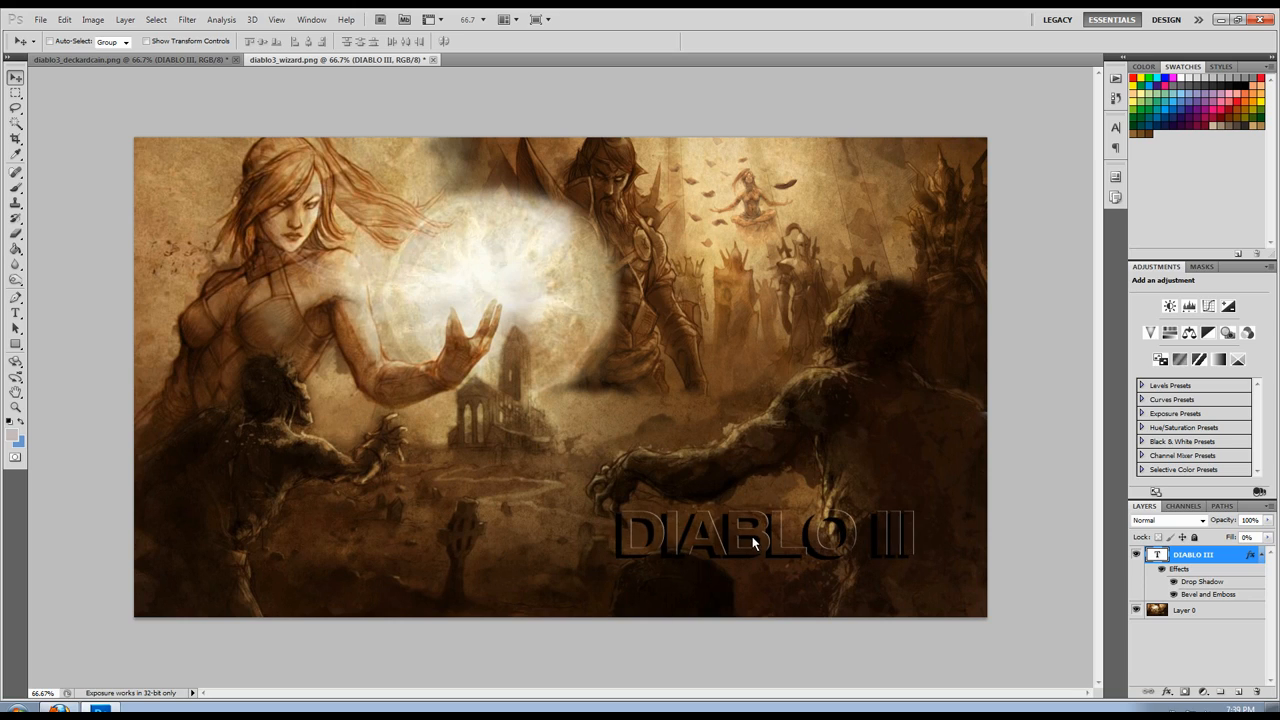
{"action": "left_click_drag", "start_coordinate": [755, 540], "coordinate": [810, 575]}
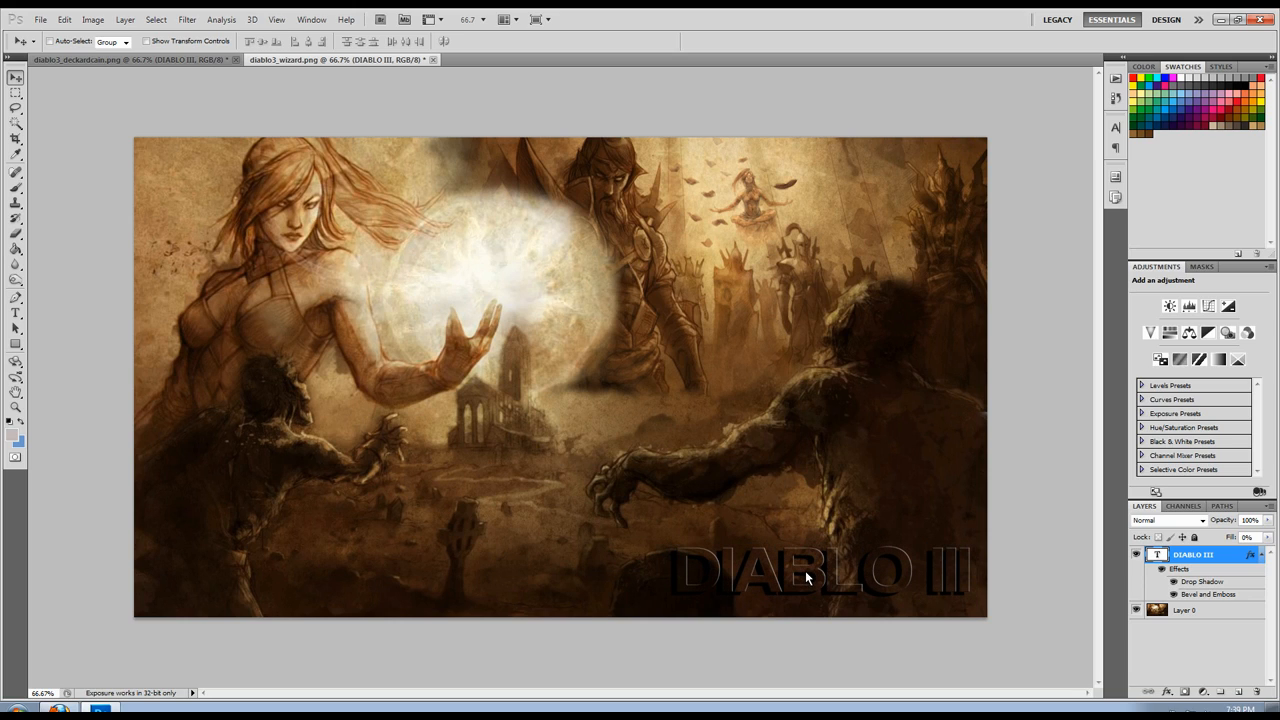
{"action": "mouse_move", "coordinate": [905, 448]}
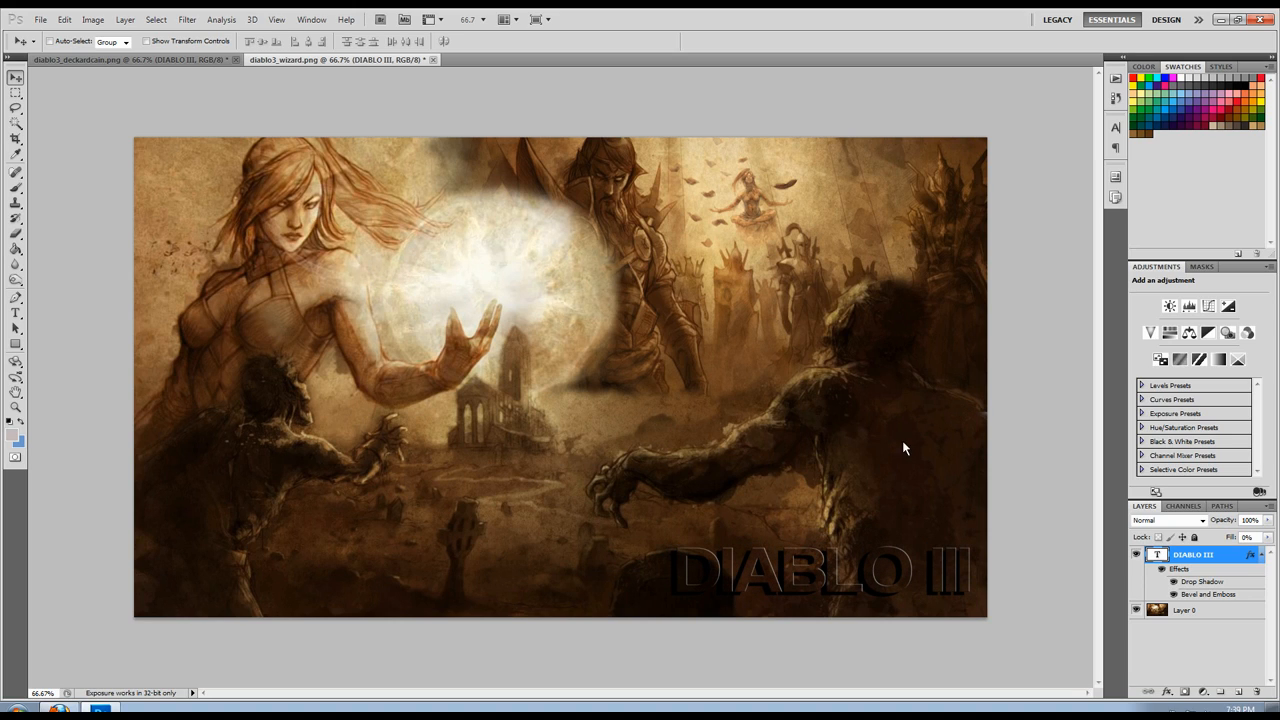